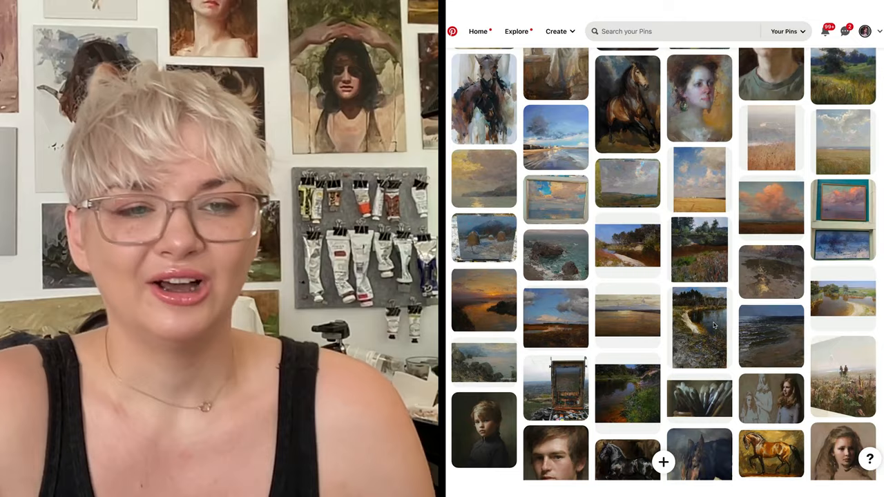
Scroll down through the Finder files to reach and preview AieshJun2023.jpg with its details.
scroll(down, 3)
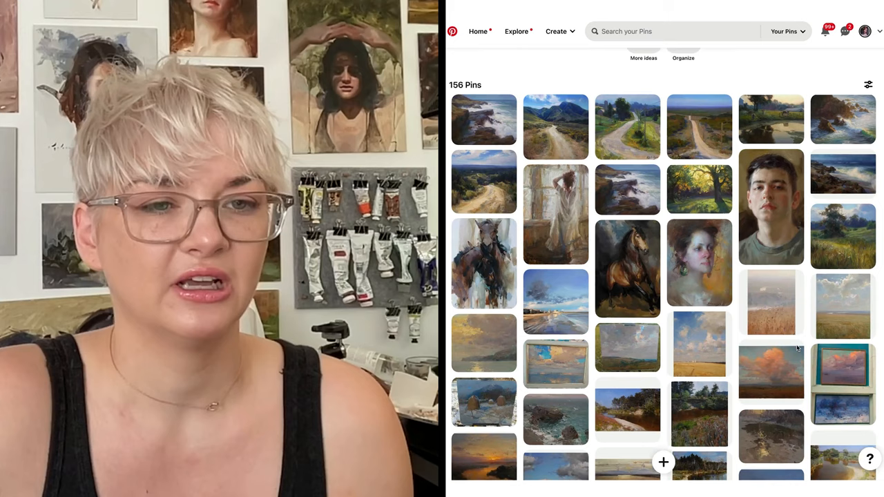
scroll(down, 3)
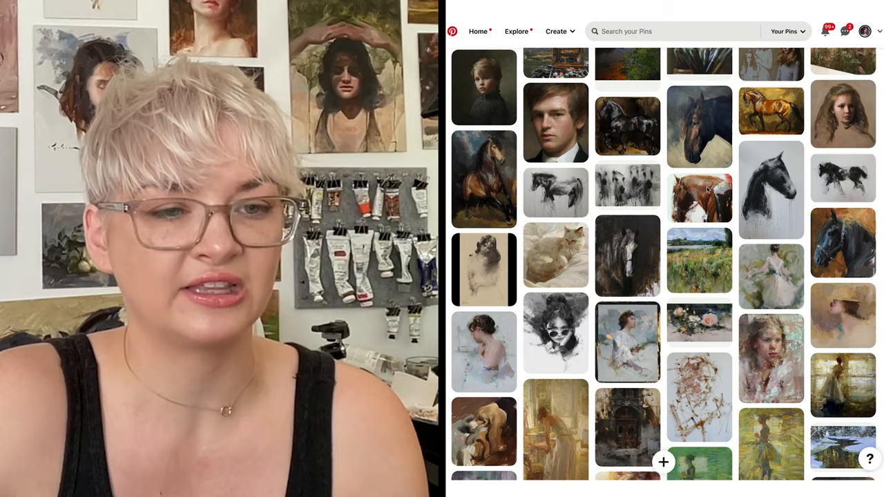
scroll(down, 3)
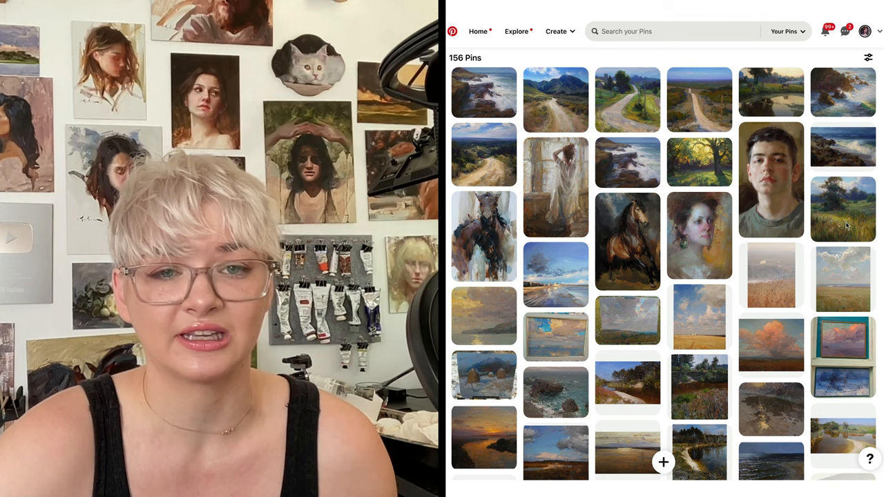
scroll(down, 3)
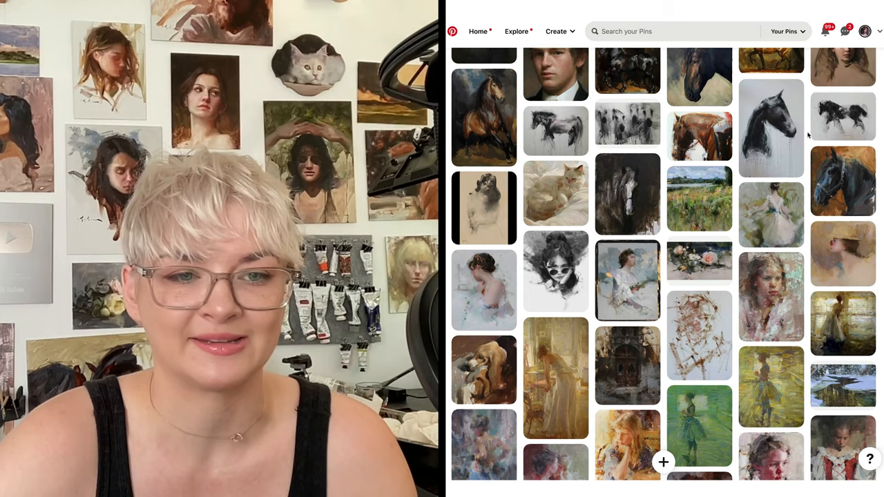
scroll(down, 3)
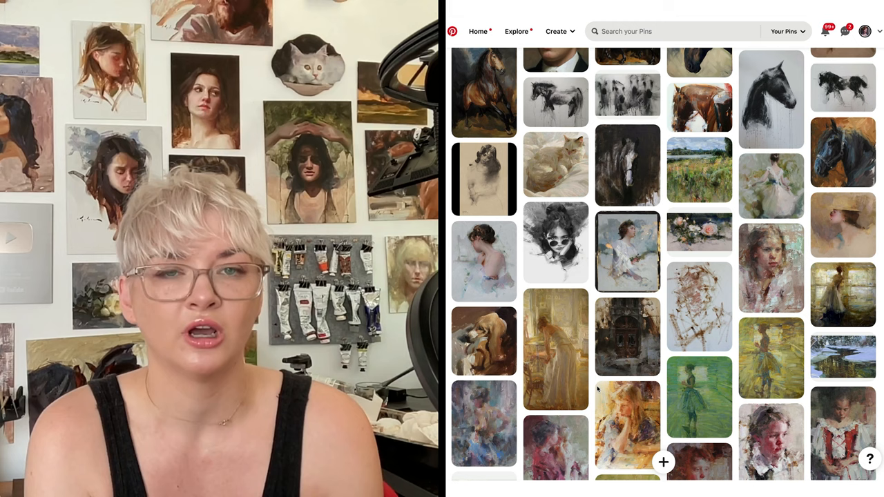
scroll(down, 3)
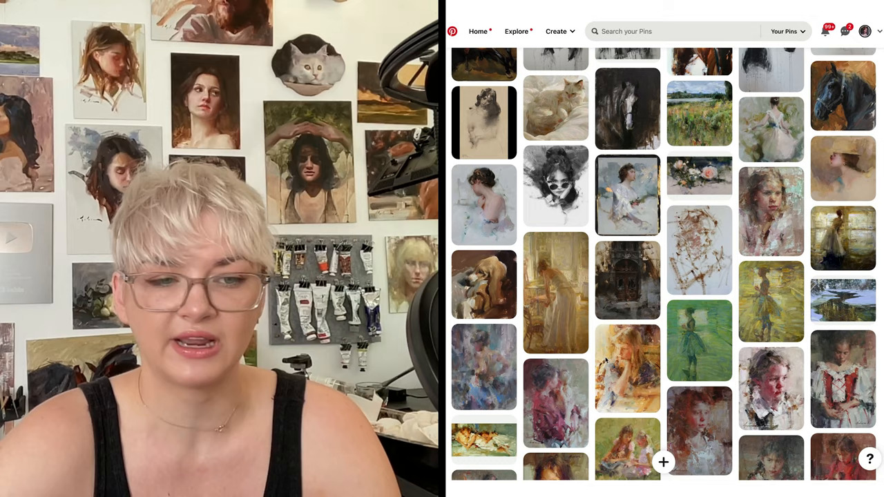
scroll(down, 3)
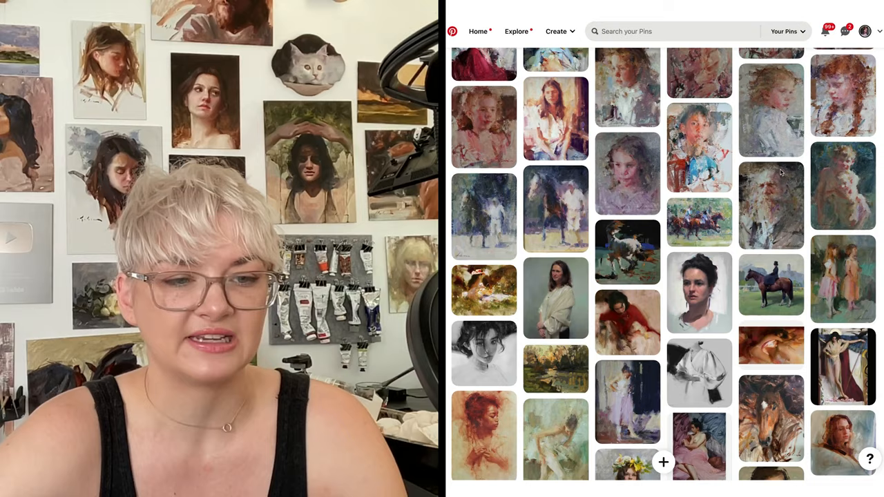
scroll(down, 3)
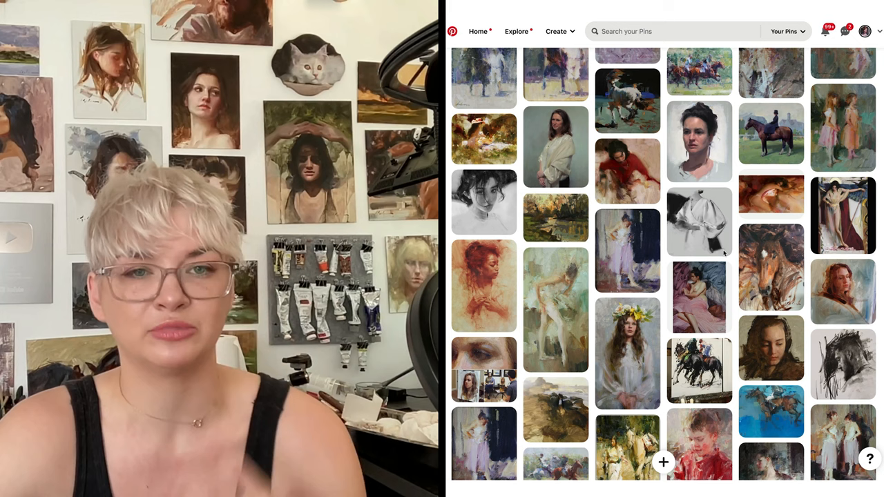
scroll(down, 3)
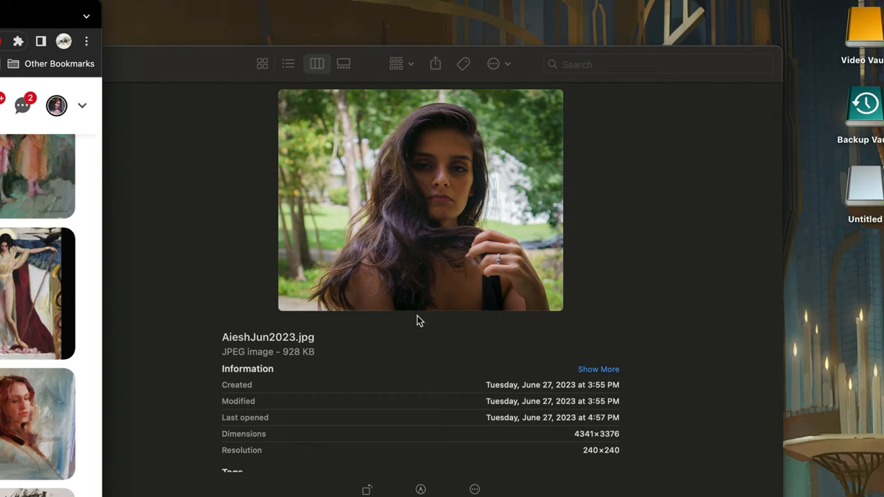
mouse_move(405, 207)
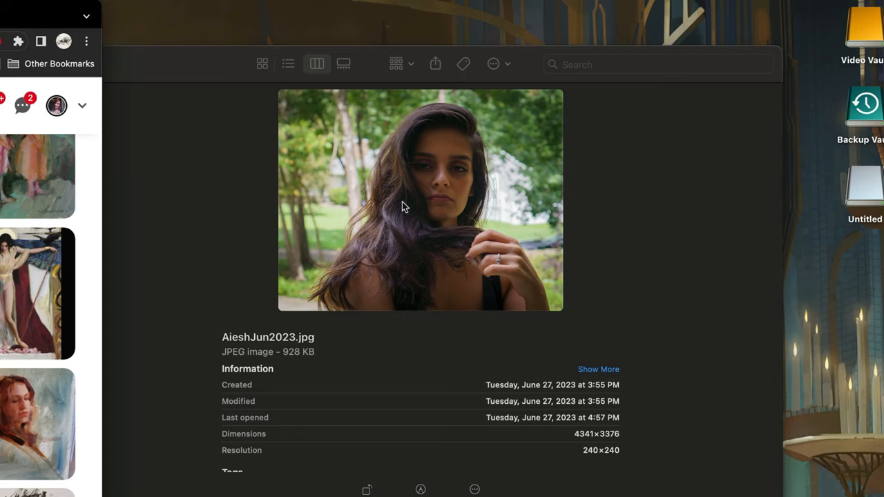
mouse_move(463, 282)
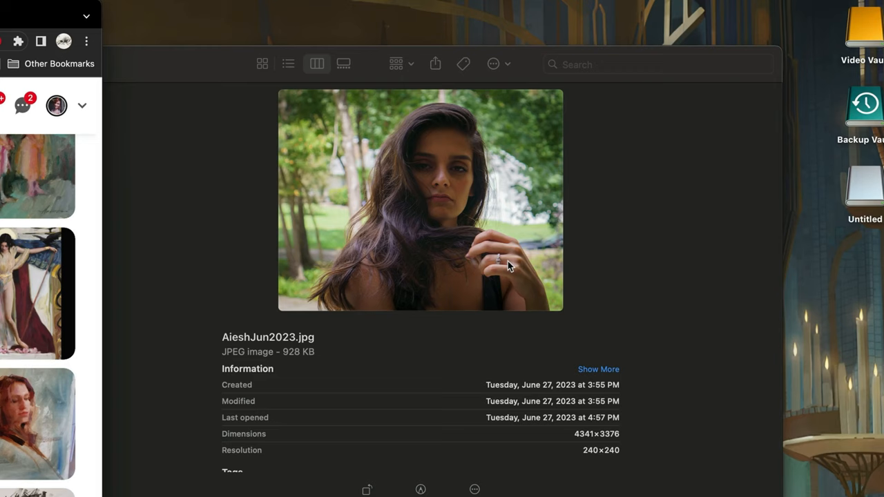
mouse_move(593, 338)
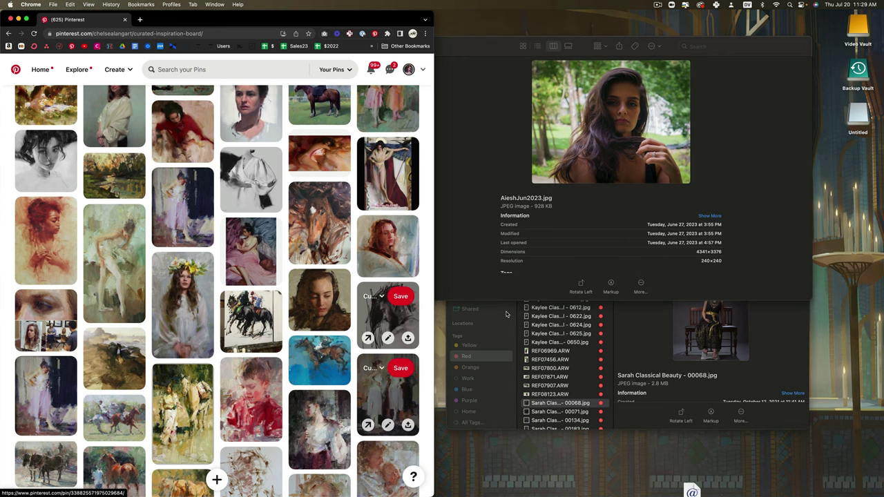
click(341, 121)
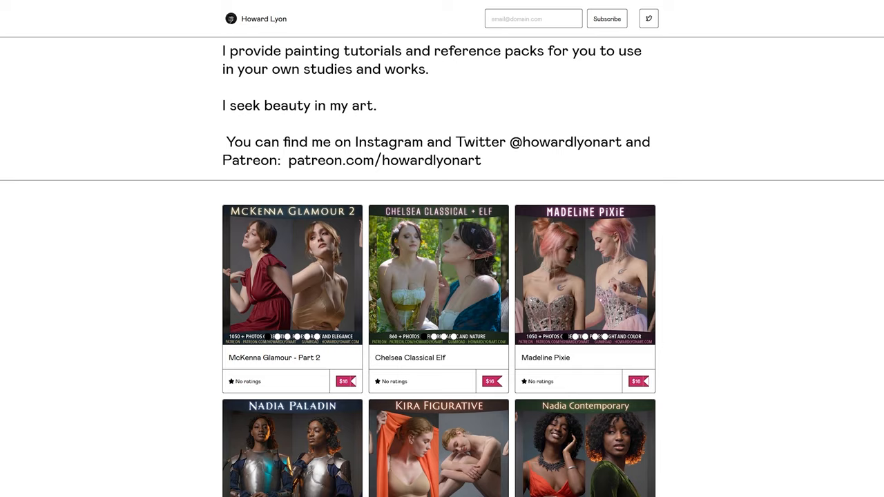
Scroll the Howard Lyon Gumroad product grid from McKenna Glamour 2 to the Savannah Raphaelite row.
scroll(down, 3)
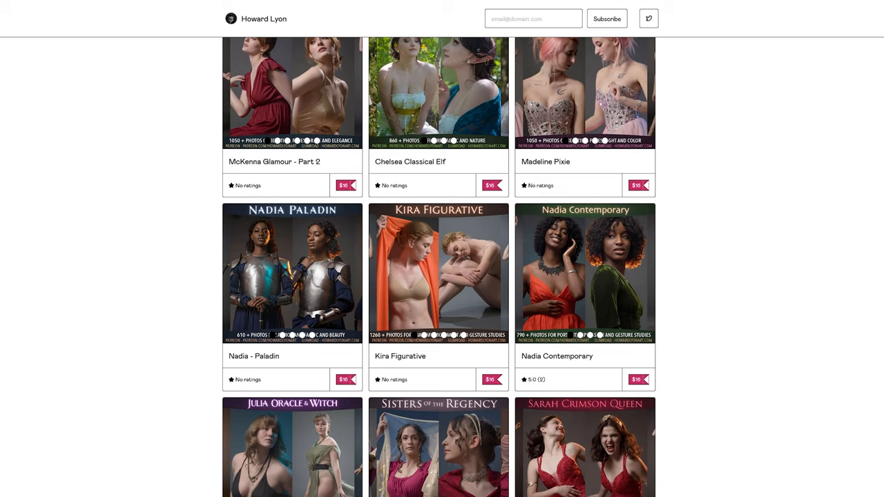
scroll(down, 3)
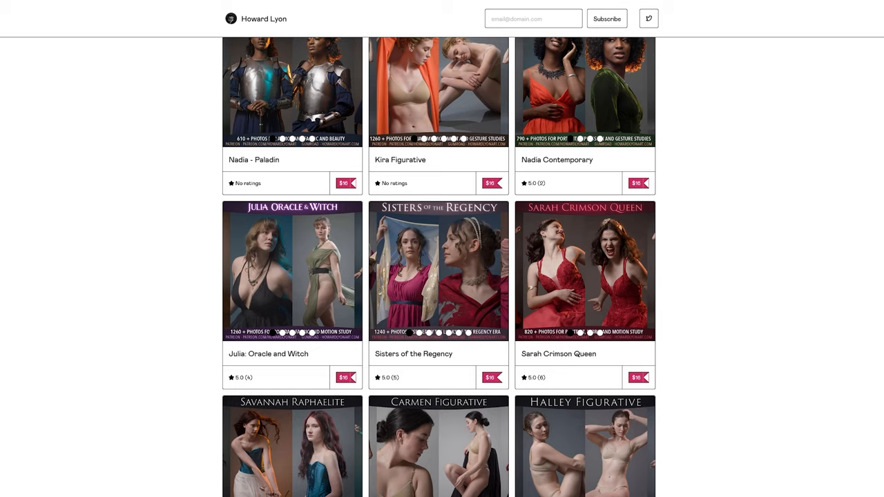
scroll(down, 3)
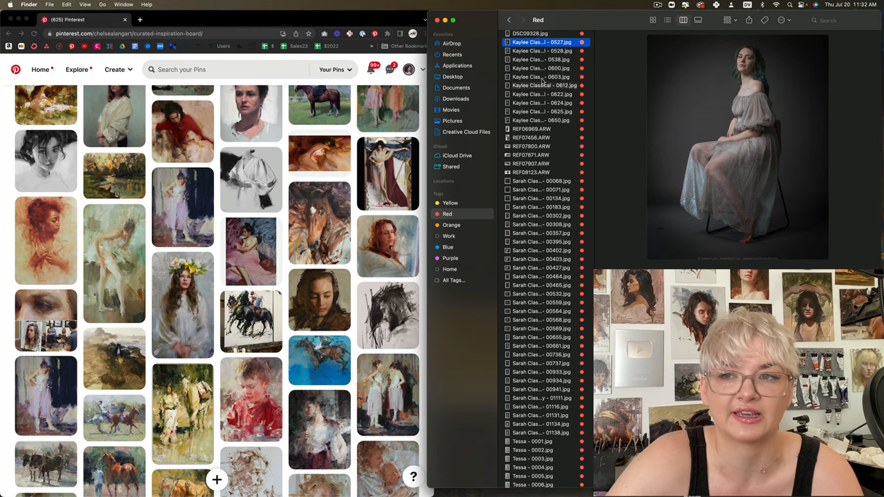
Preview Kaylee Classical photos 0624, 0603, 0528 and 0600 in the Finder preview pane.
click(539, 103)
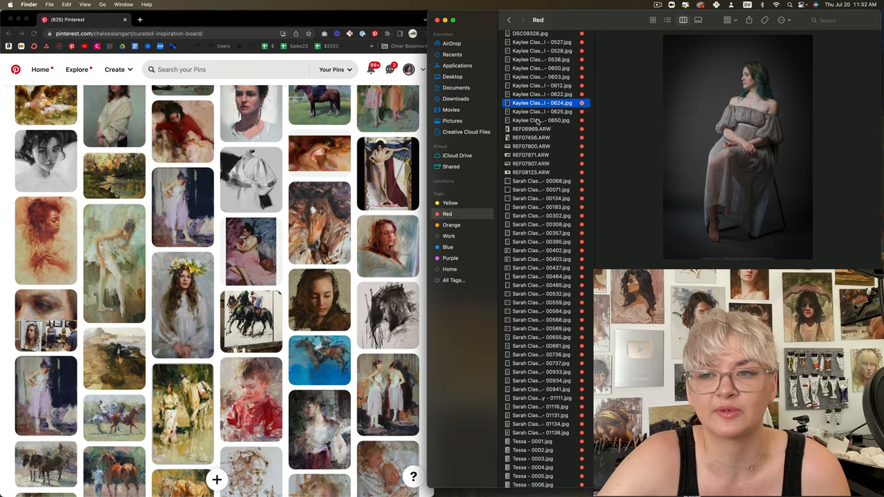
click(543, 77)
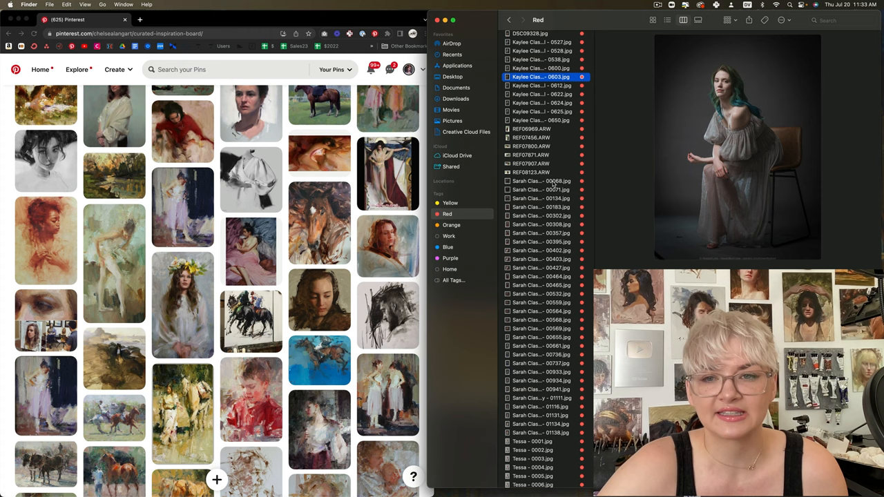
mouse_move(656, 164)
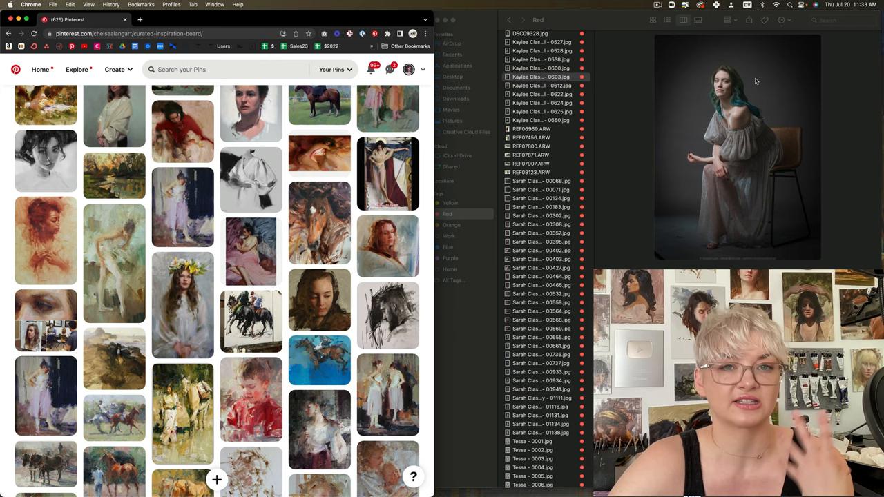
click(541, 50)
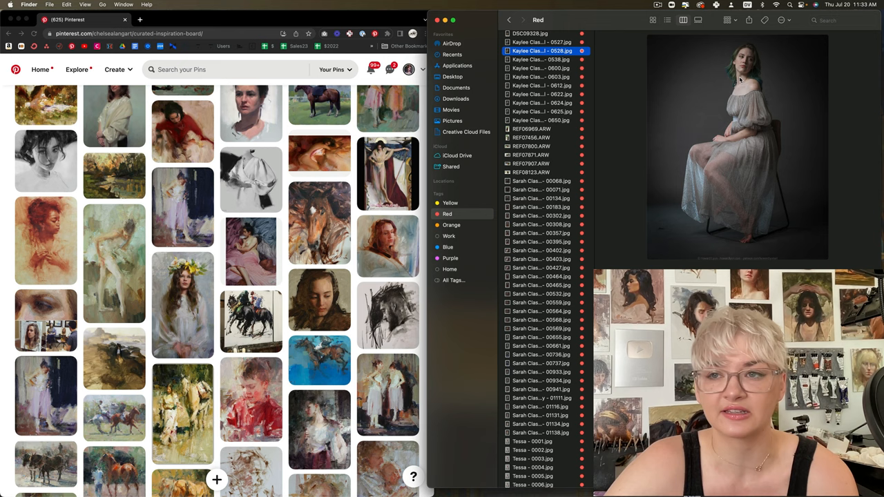
click(542, 68)
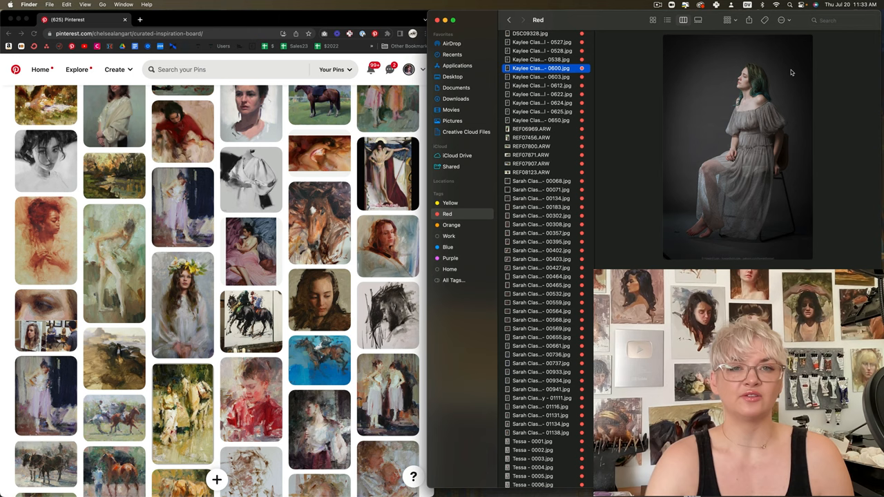